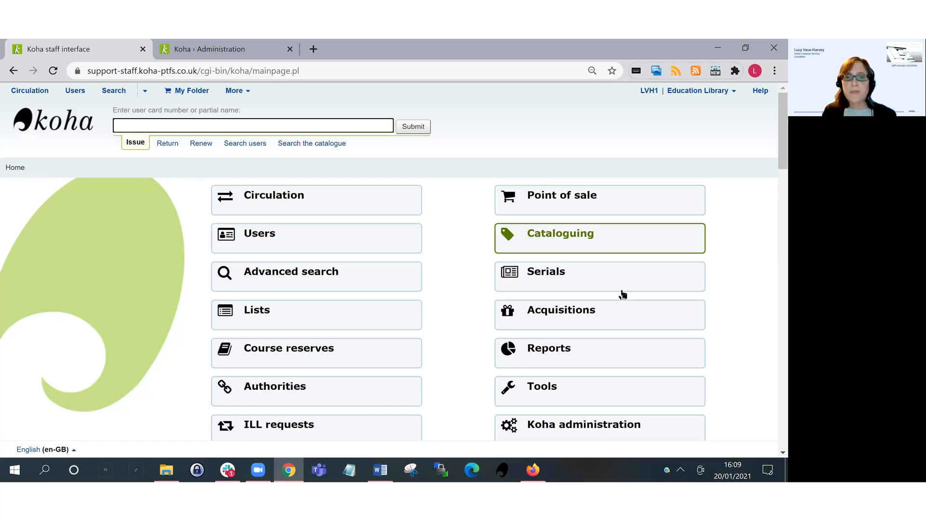
mouse_move(541, 386)
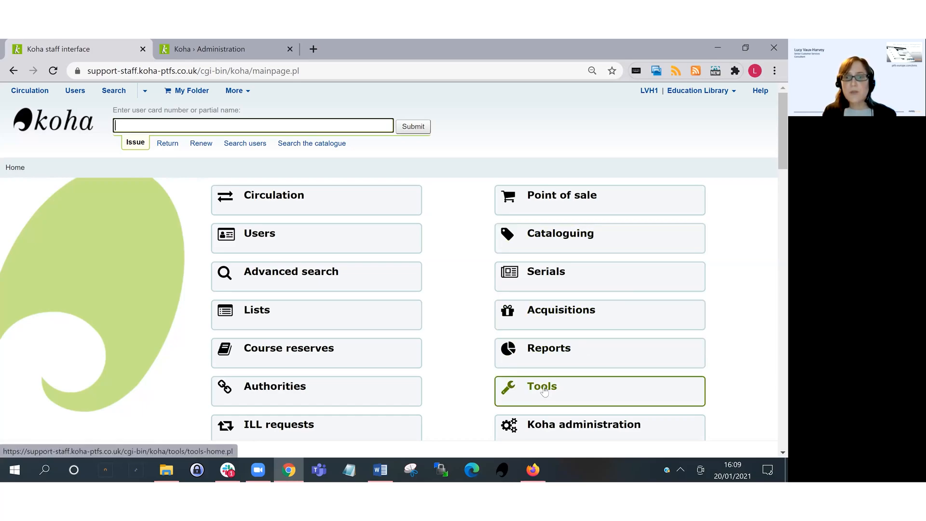
- Open Batch extend due dates from the Tools page's Users and circulation section
left_click(542, 386)
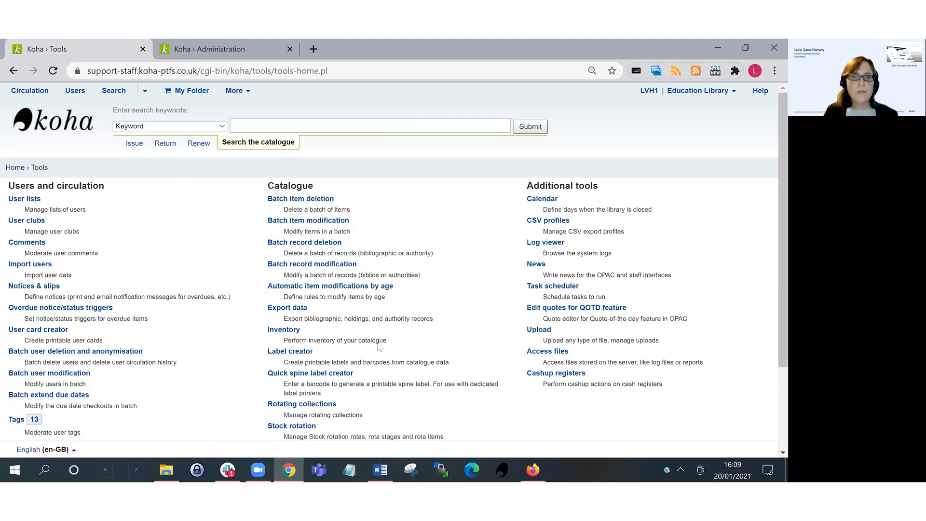
mouse_move(18, 389)
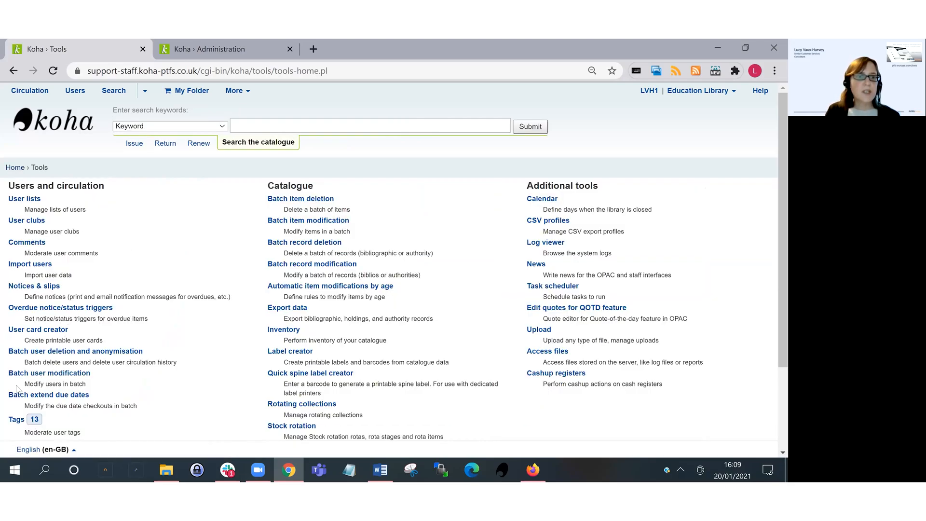
mouse_move(48, 394)
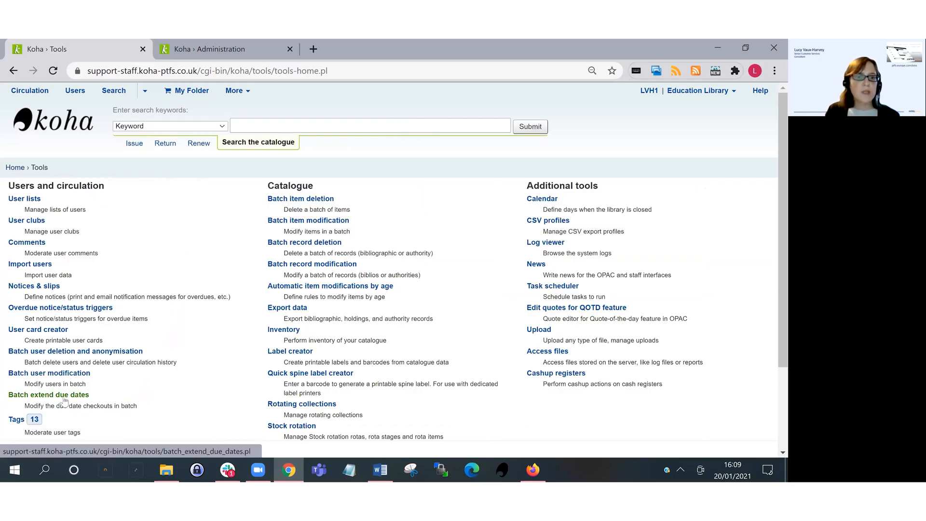
left_click(48, 394)
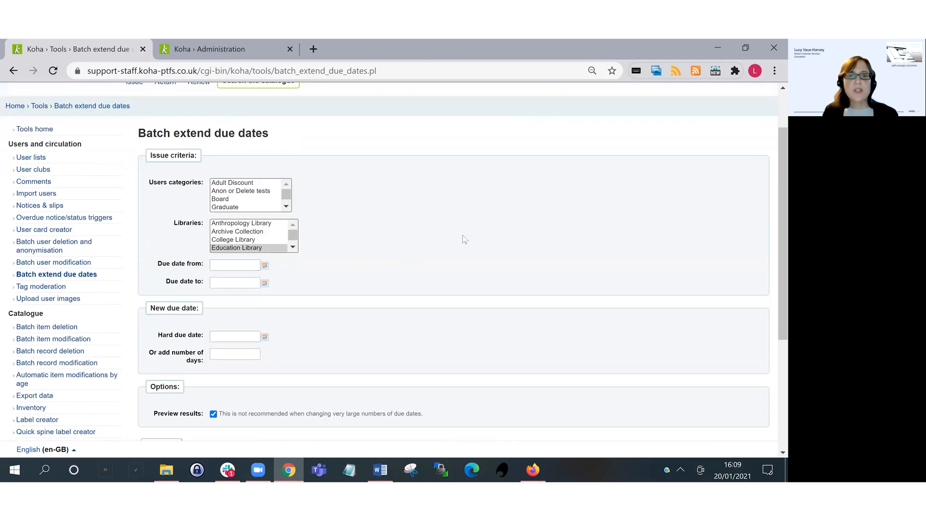
mouse_move(453, 220)
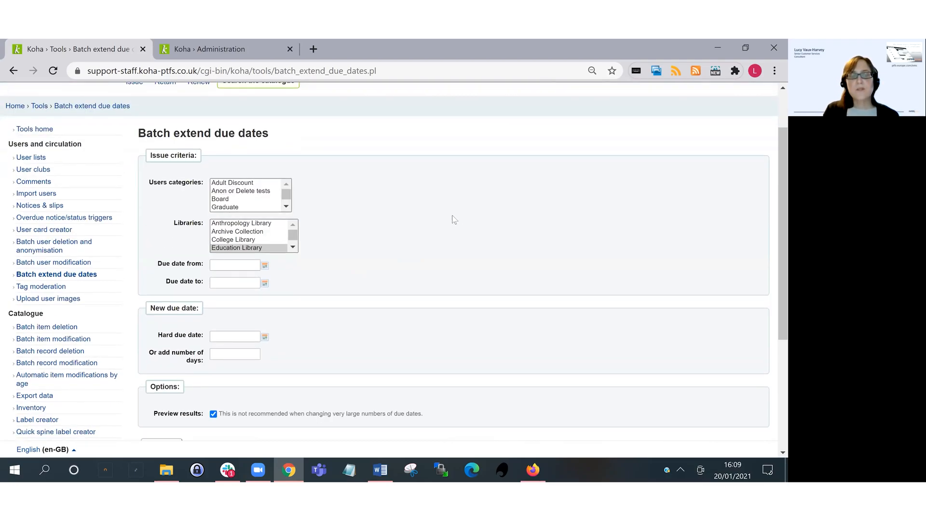
mouse_move(381, 201)
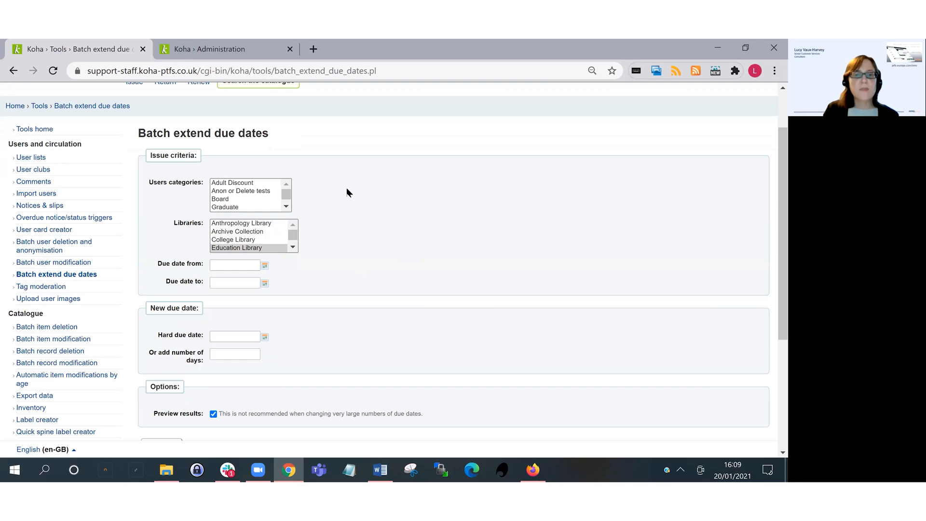
mouse_move(313, 190)
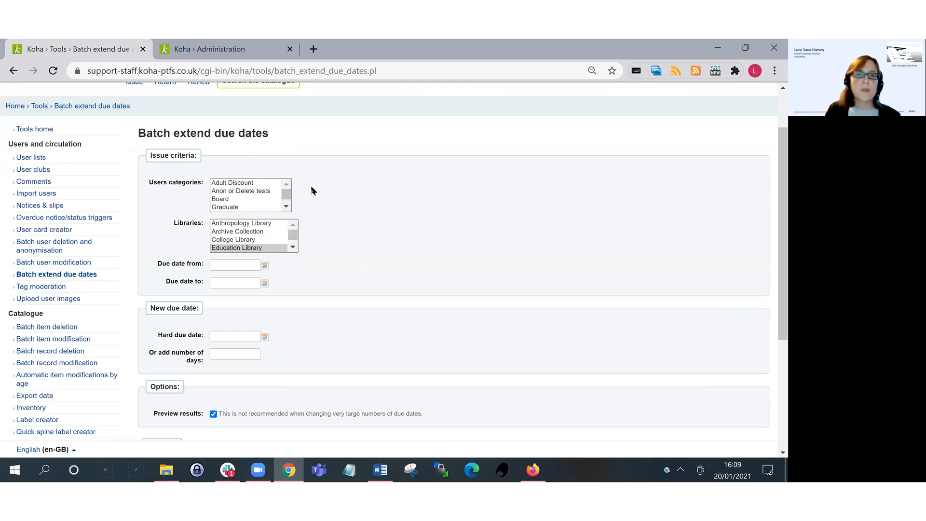
mouse_move(328, 240)
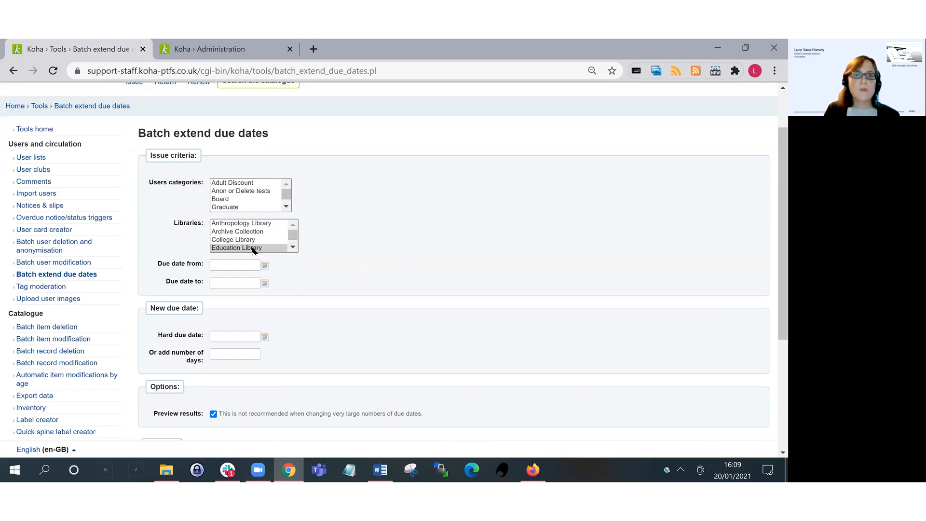
- Select Education Library in the Libraries list
left_click(236, 248)
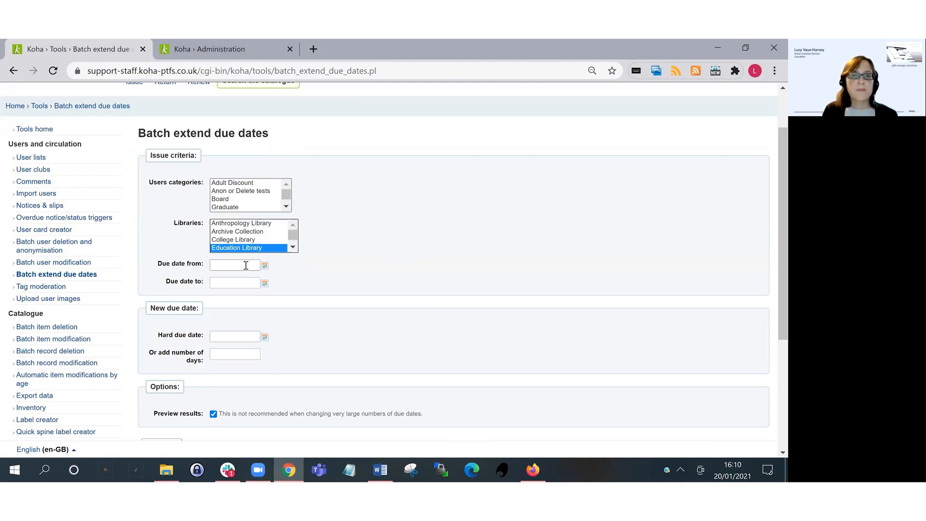
- Set the Due date from field to 01/11/2020
left_click(235, 265)
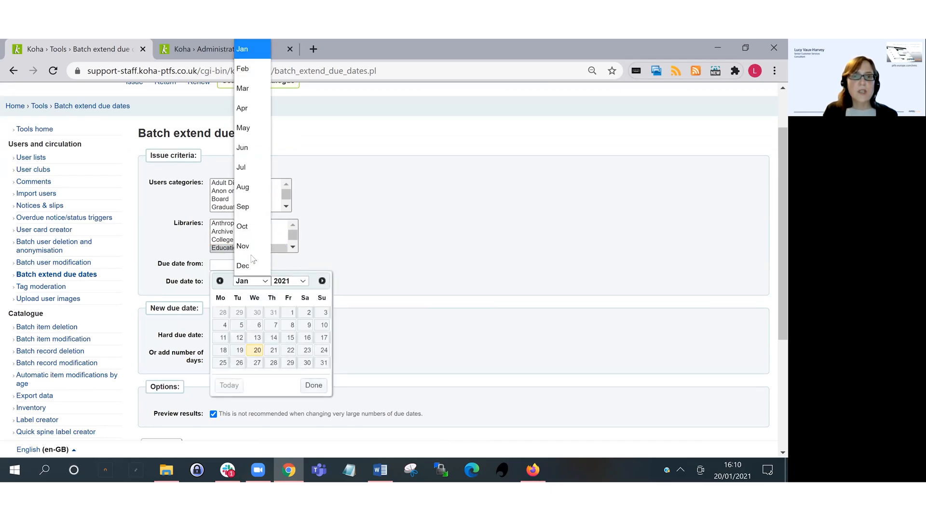
left_click(243, 246)
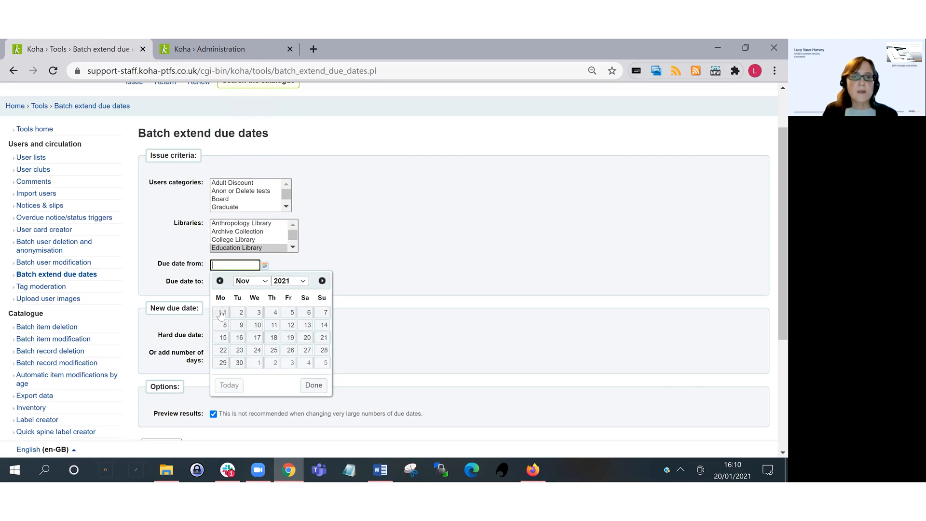
left_click(223, 312)
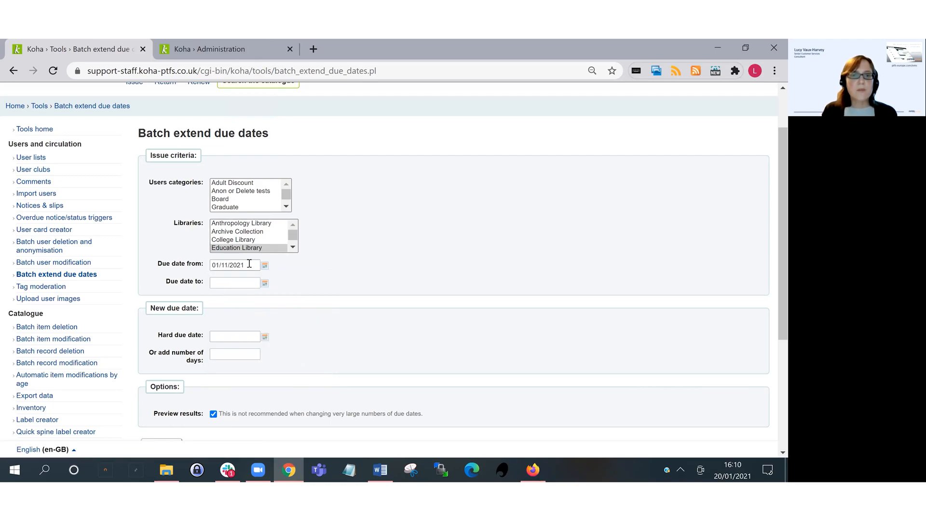
left_click(234, 265)
type("0")
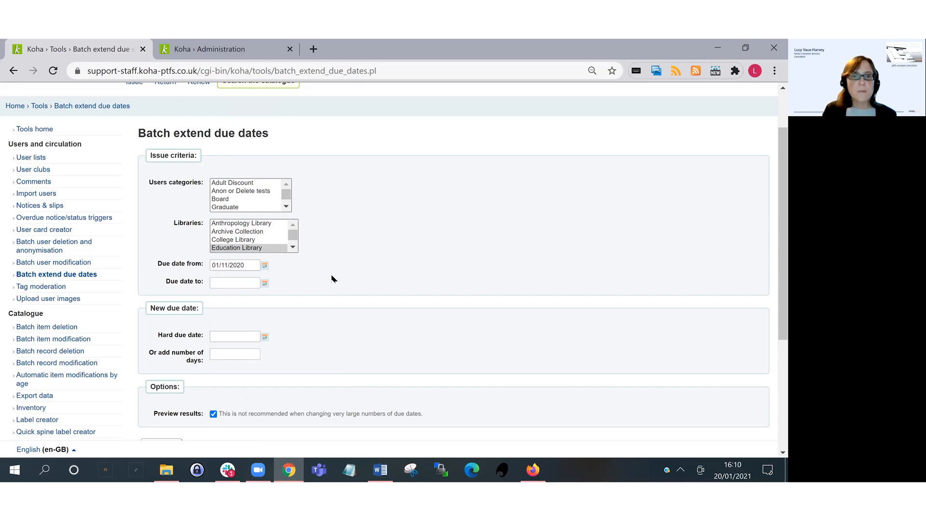
mouse_move(323, 337)
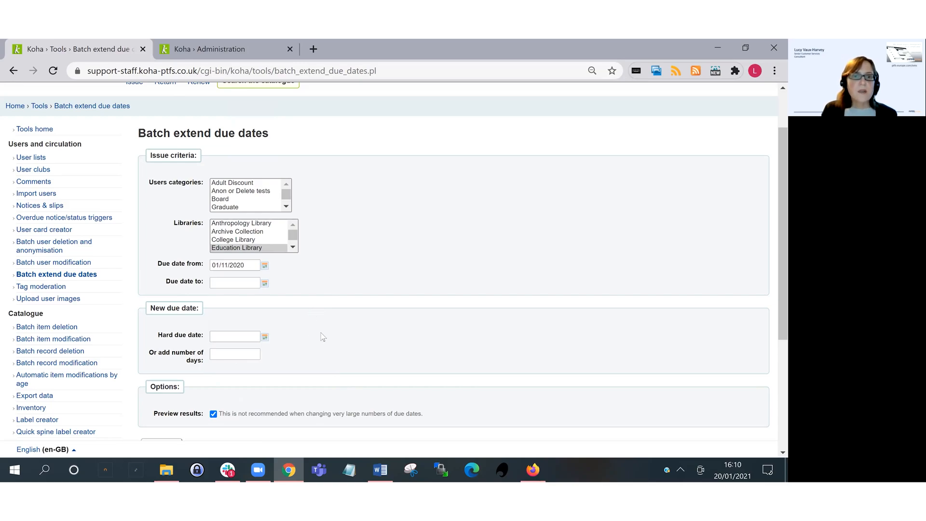
mouse_move(318, 339)
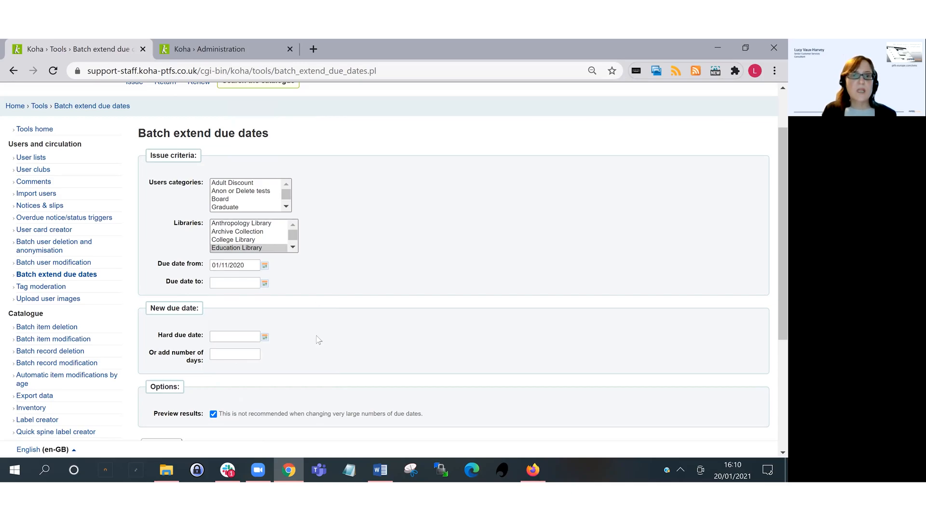
mouse_move(282, 356)
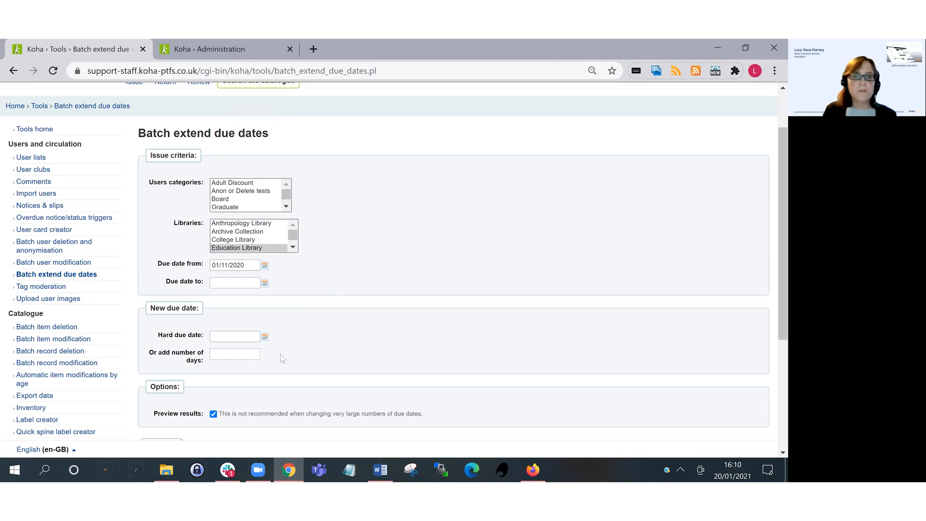
- Enter 31/03/2021 as the hard due date and scroll to Continue
left_click(233, 335)
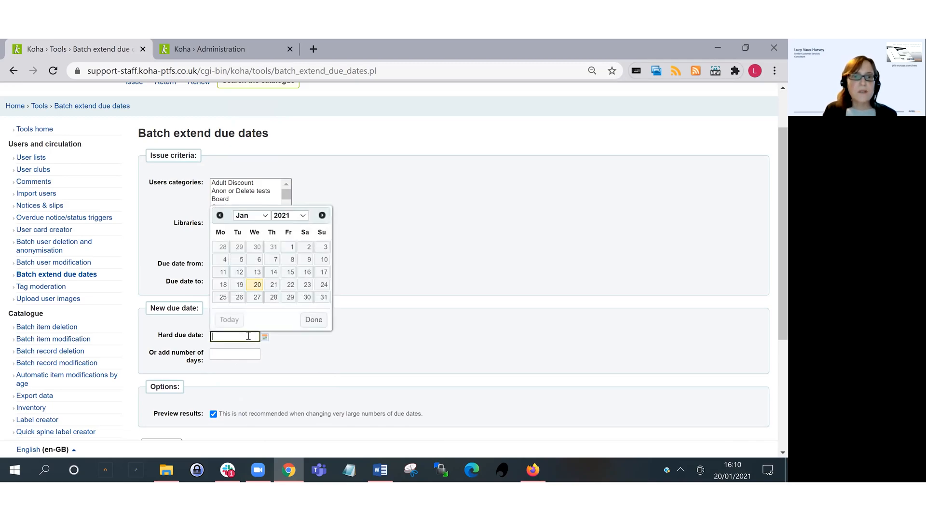
left_click(250, 215)
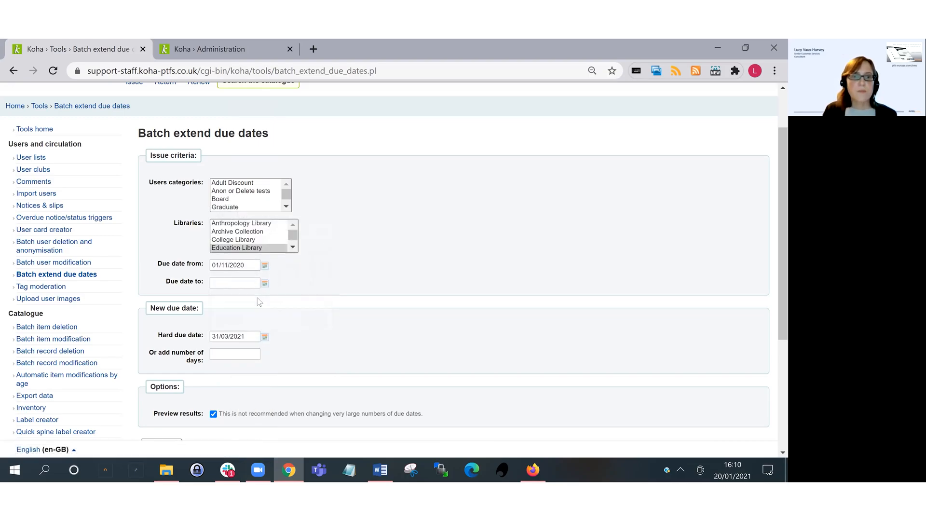
scroll("down", 3)
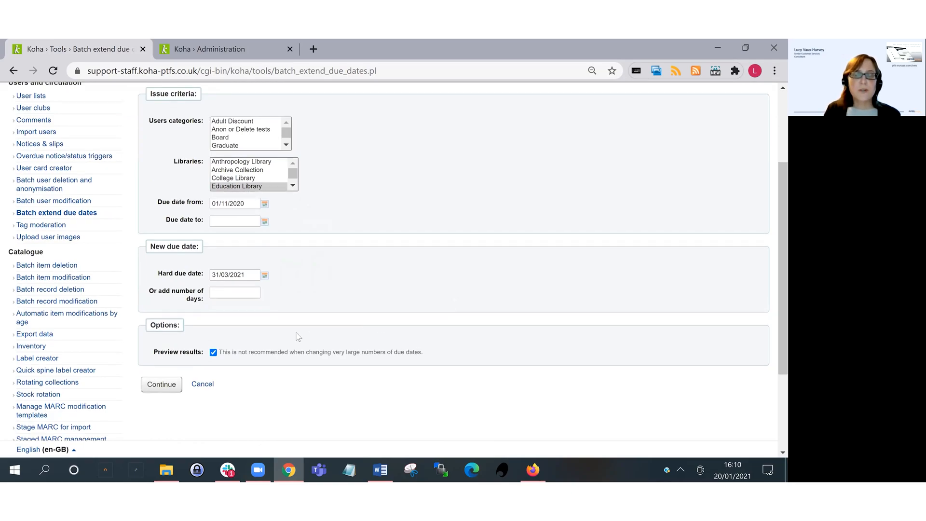
mouse_move(294, 338)
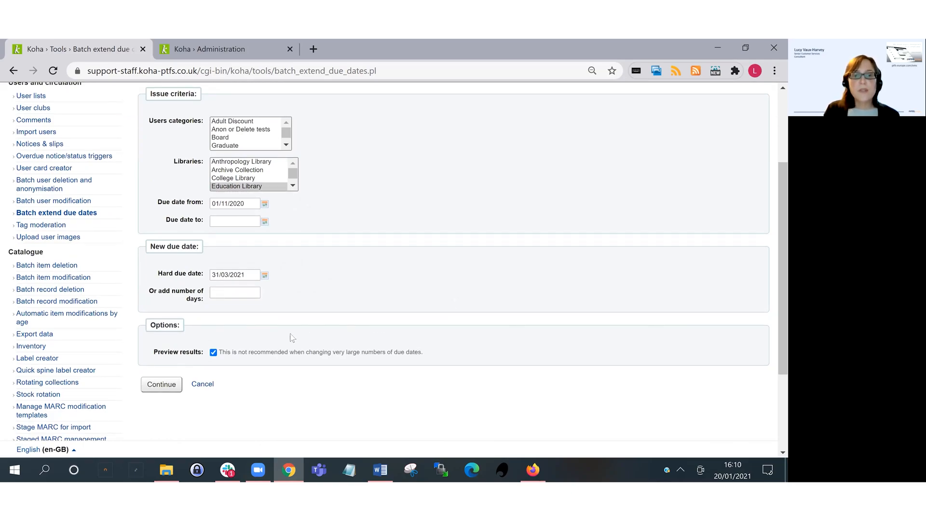
mouse_move(216, 363)
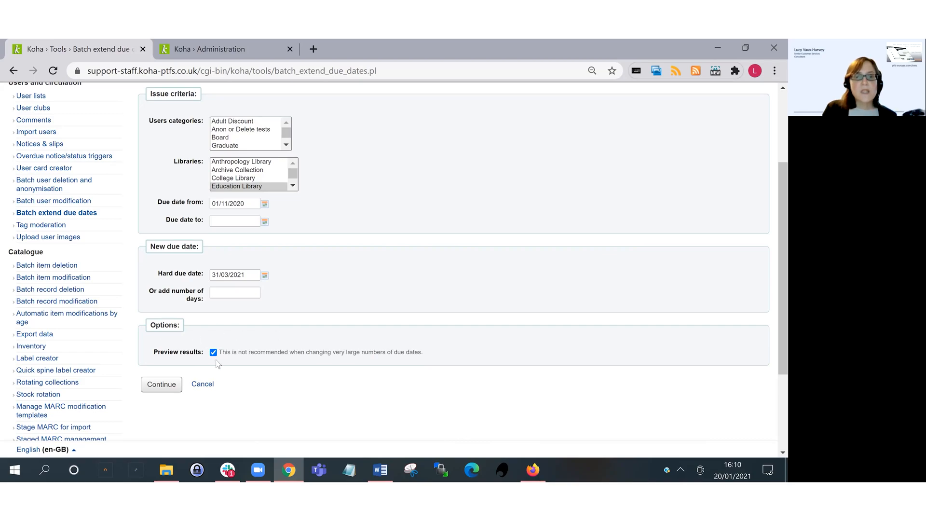
mouse_move(229, 361)
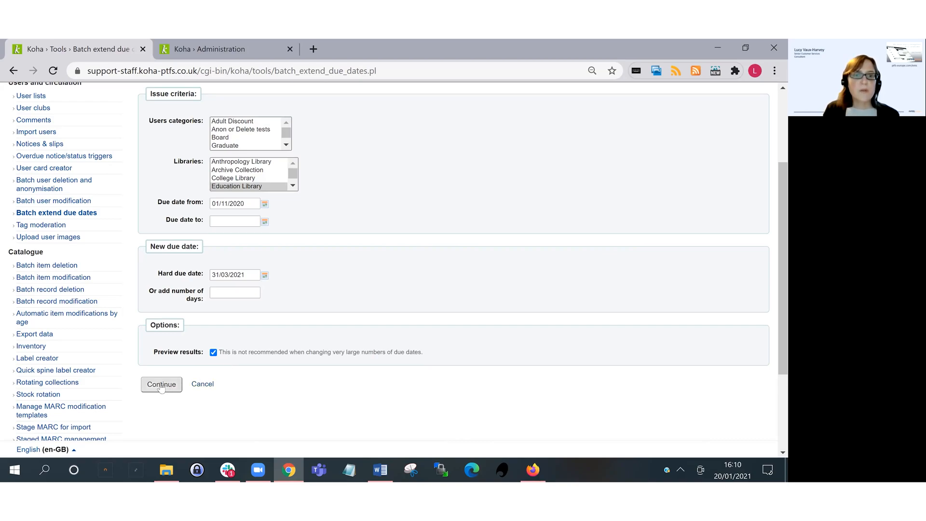
- Preview the five matching Education Library checkouts with new due date 31/03/2021
left_click(161, 384)
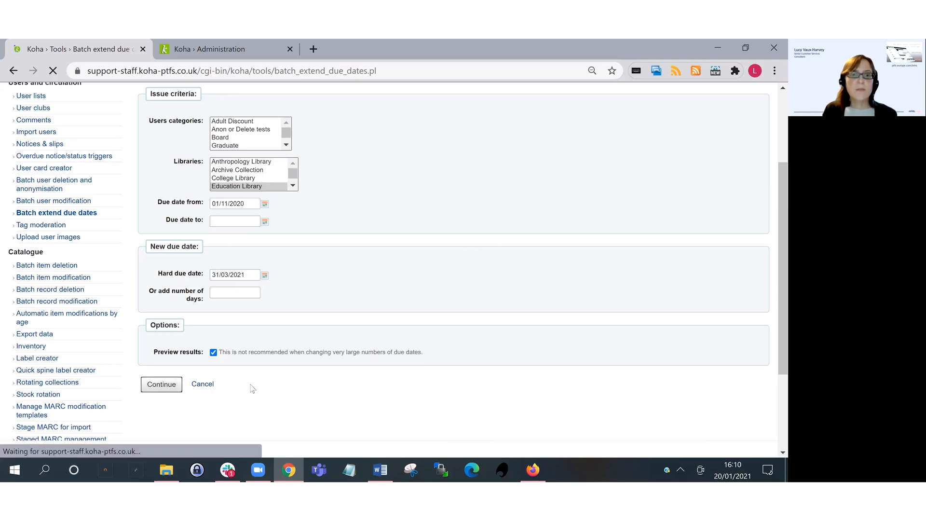
left_click(160, 384)
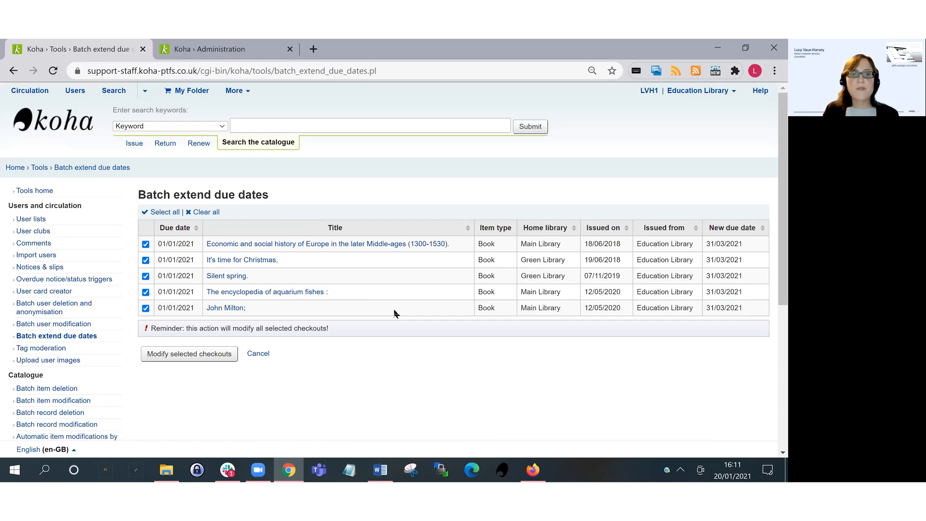
mouse_move(179, 308)
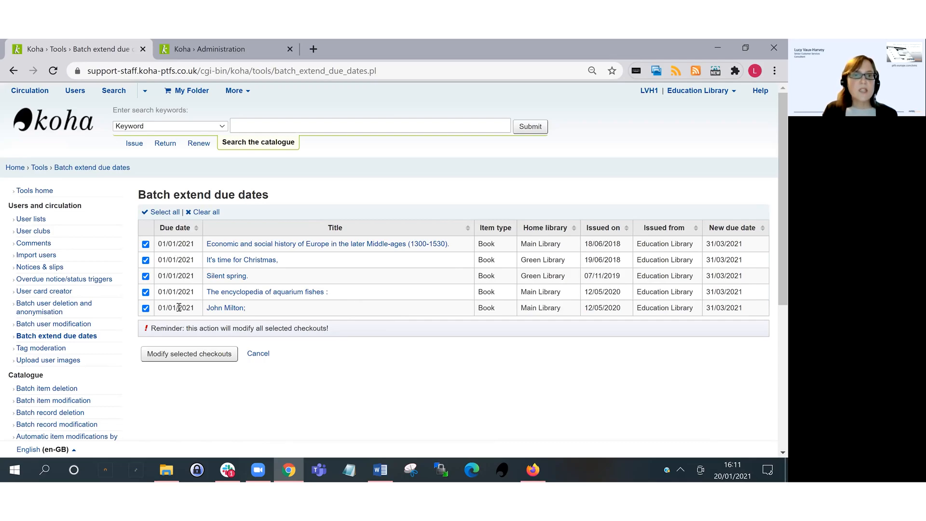
mouse_move(362, 308)
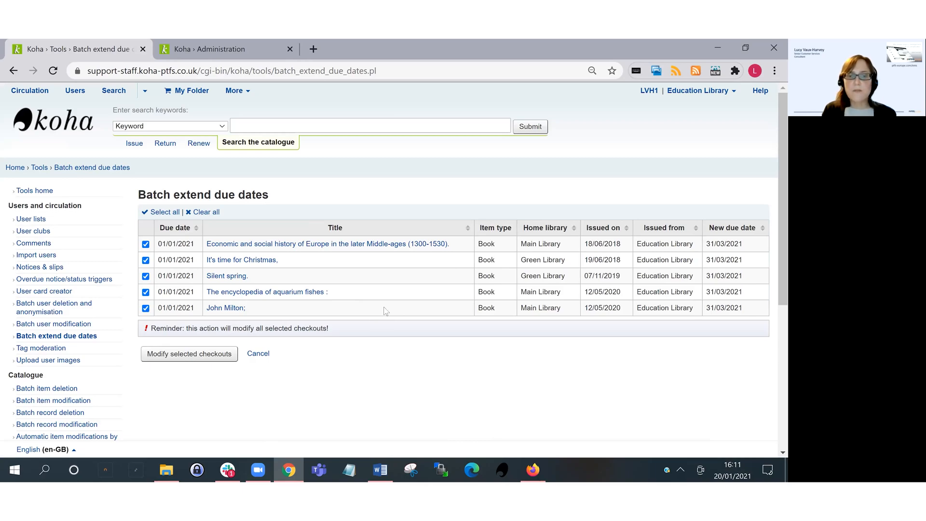
mouse_move(736, 255)
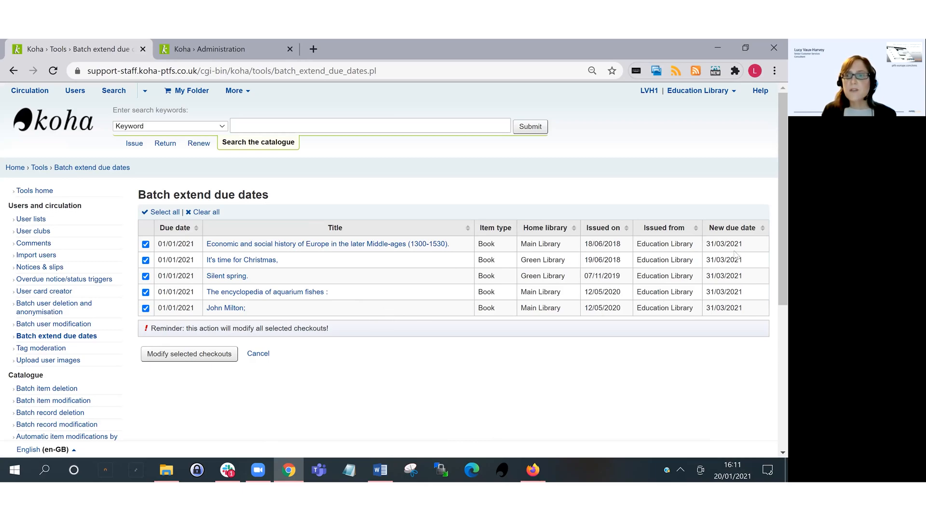
mouse_move(757, 247)
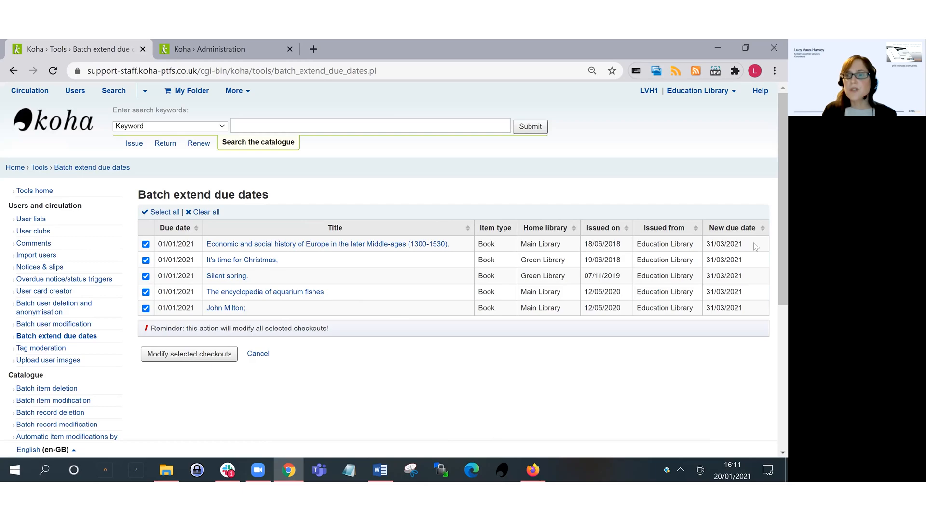
mouse_move(747, 315)
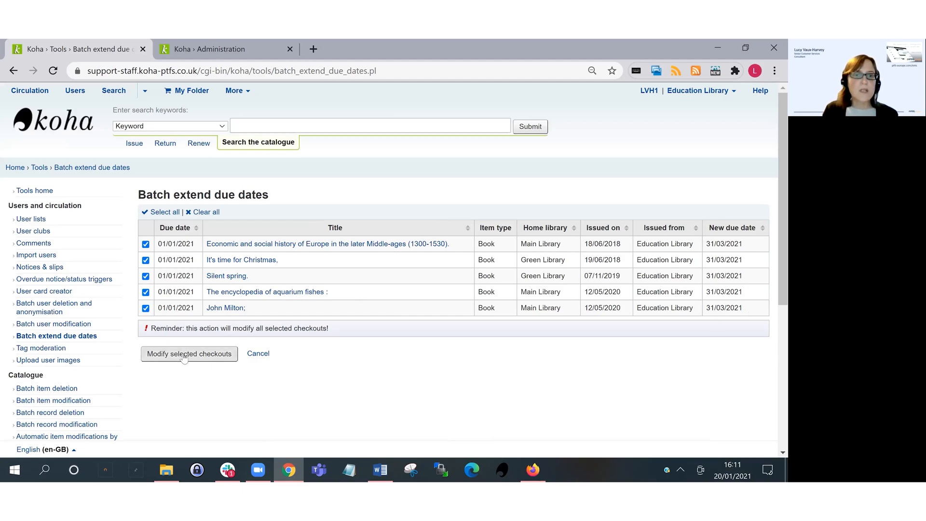
- Apply due date 31/03/2021 to the five selected Education Library checkouts
left_click(189, 353)
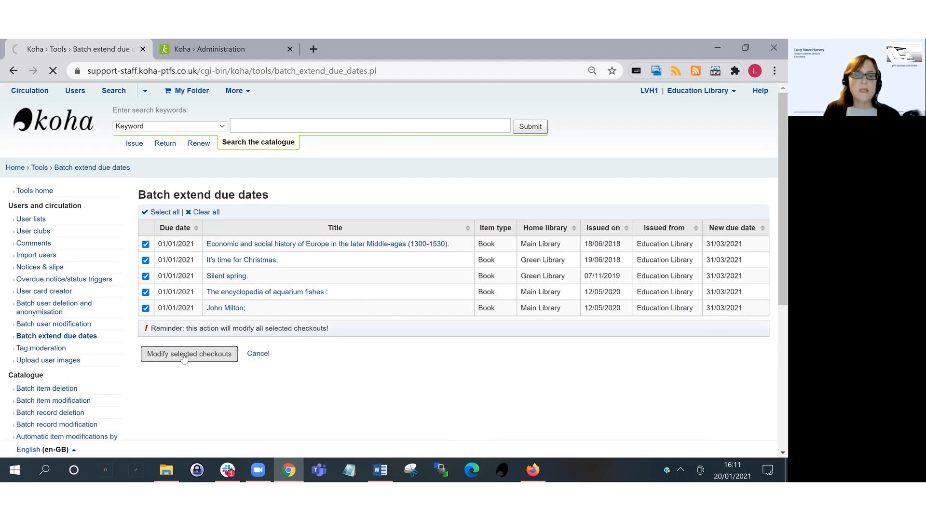
left_click(190, 353)
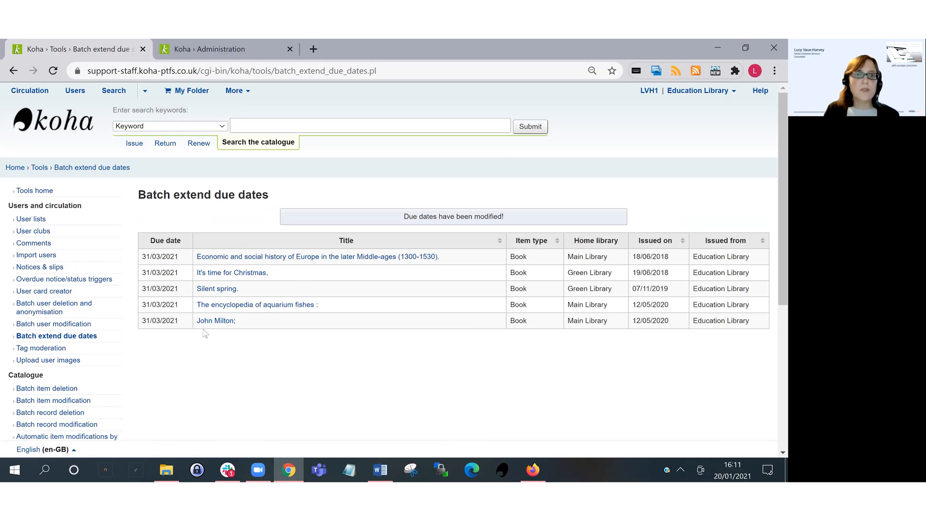
mouse_move(186, 328)
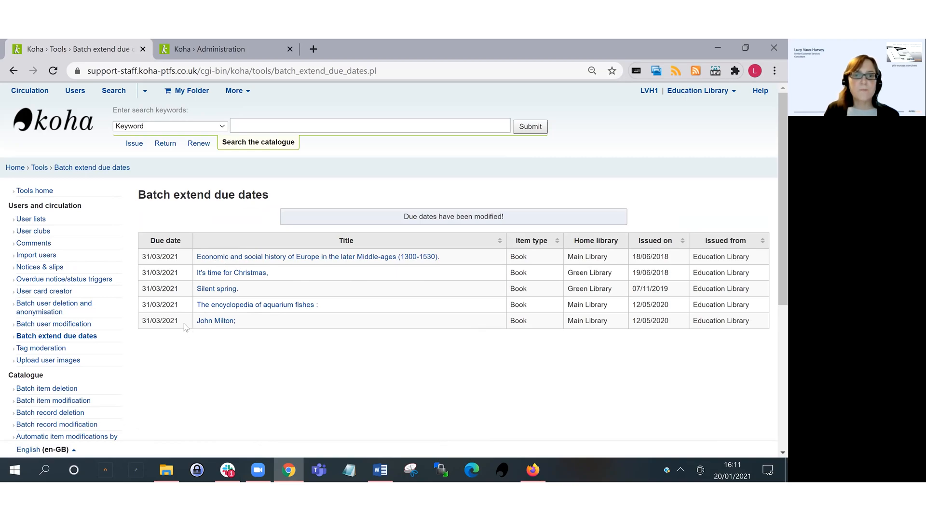
mouse_move(274, 365)
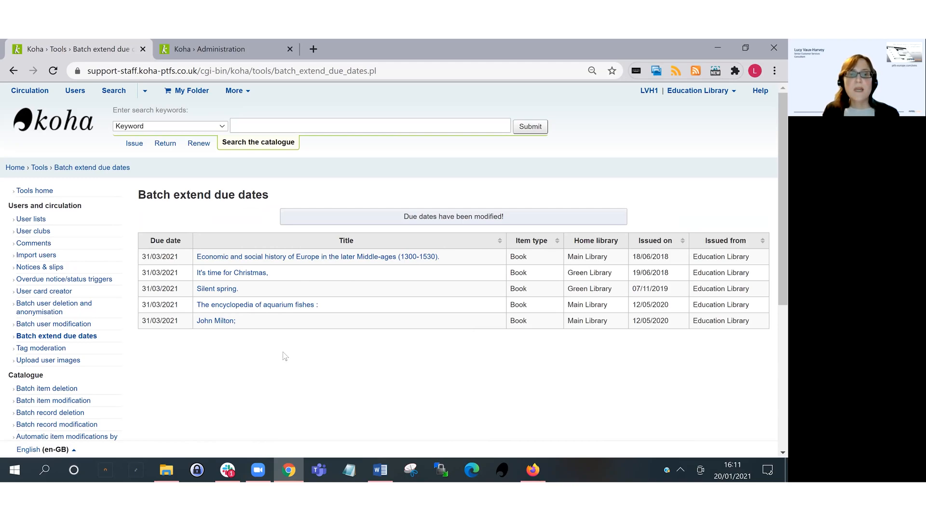
mouse_move(102, 337)
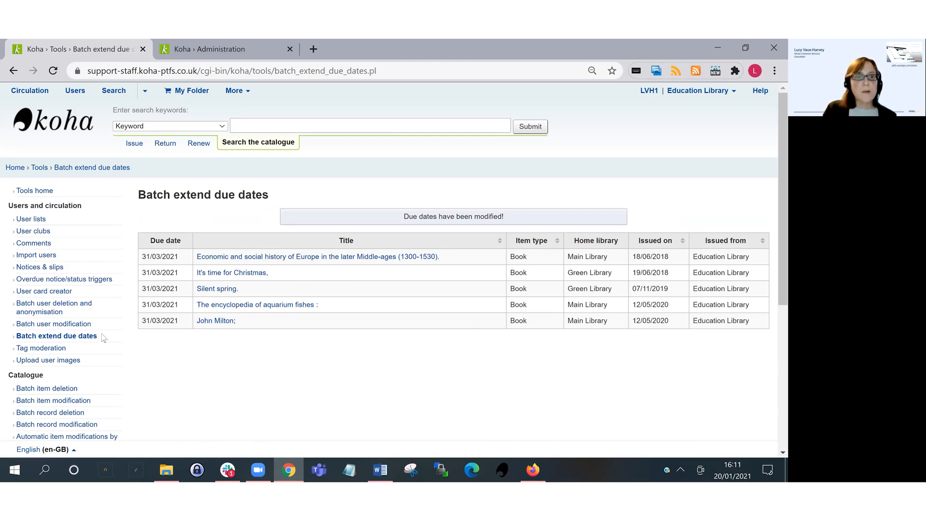